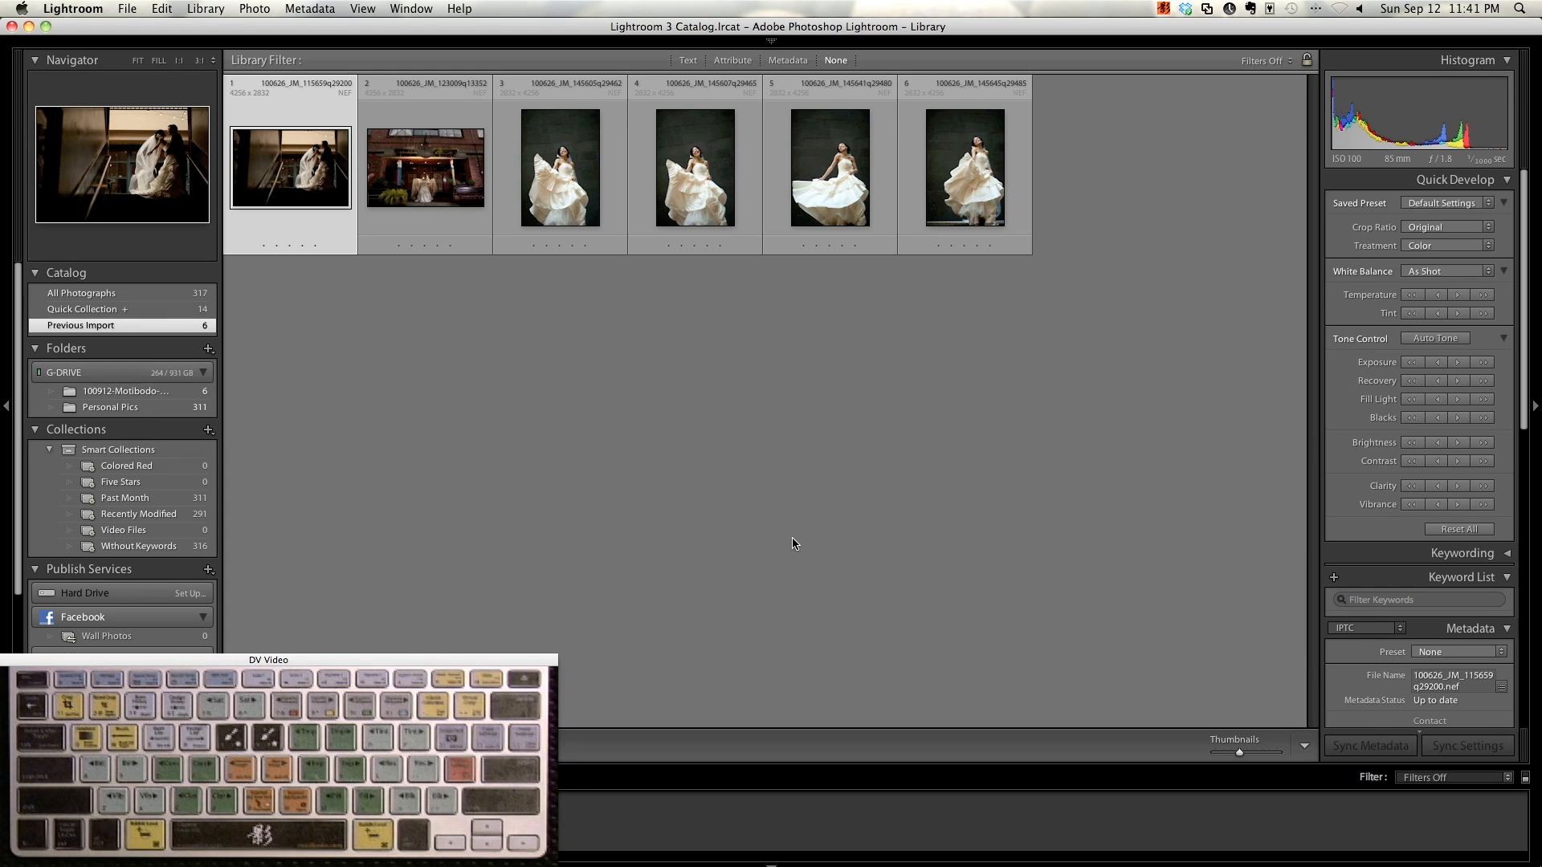
# Switch applications with the app switcher while leaving the photos unedited.
pyautogui.press('cmd+tab')
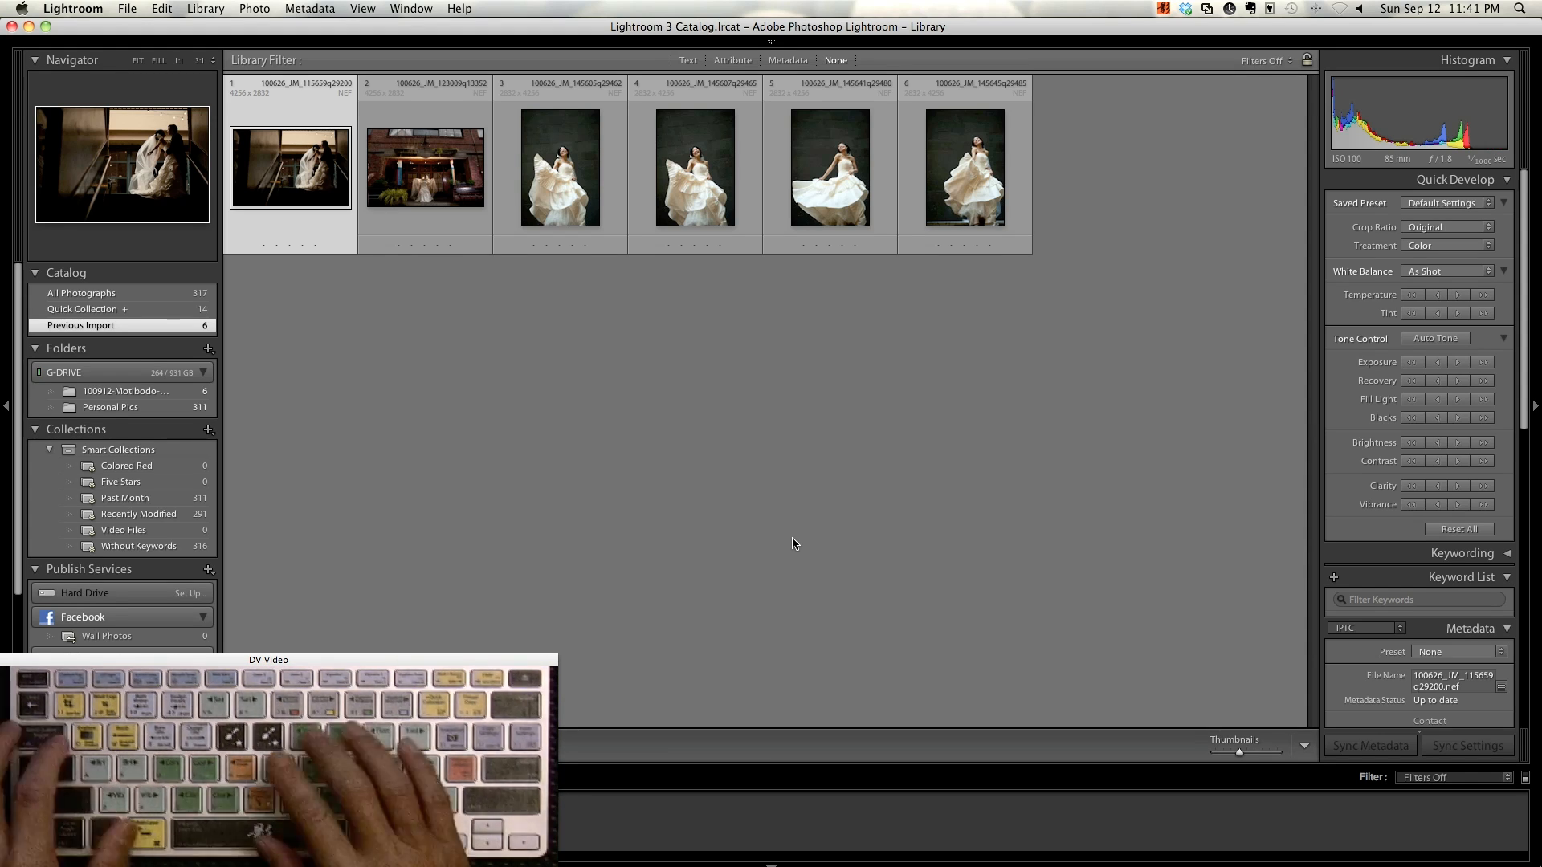
pyautogui.press('cmd+tab')
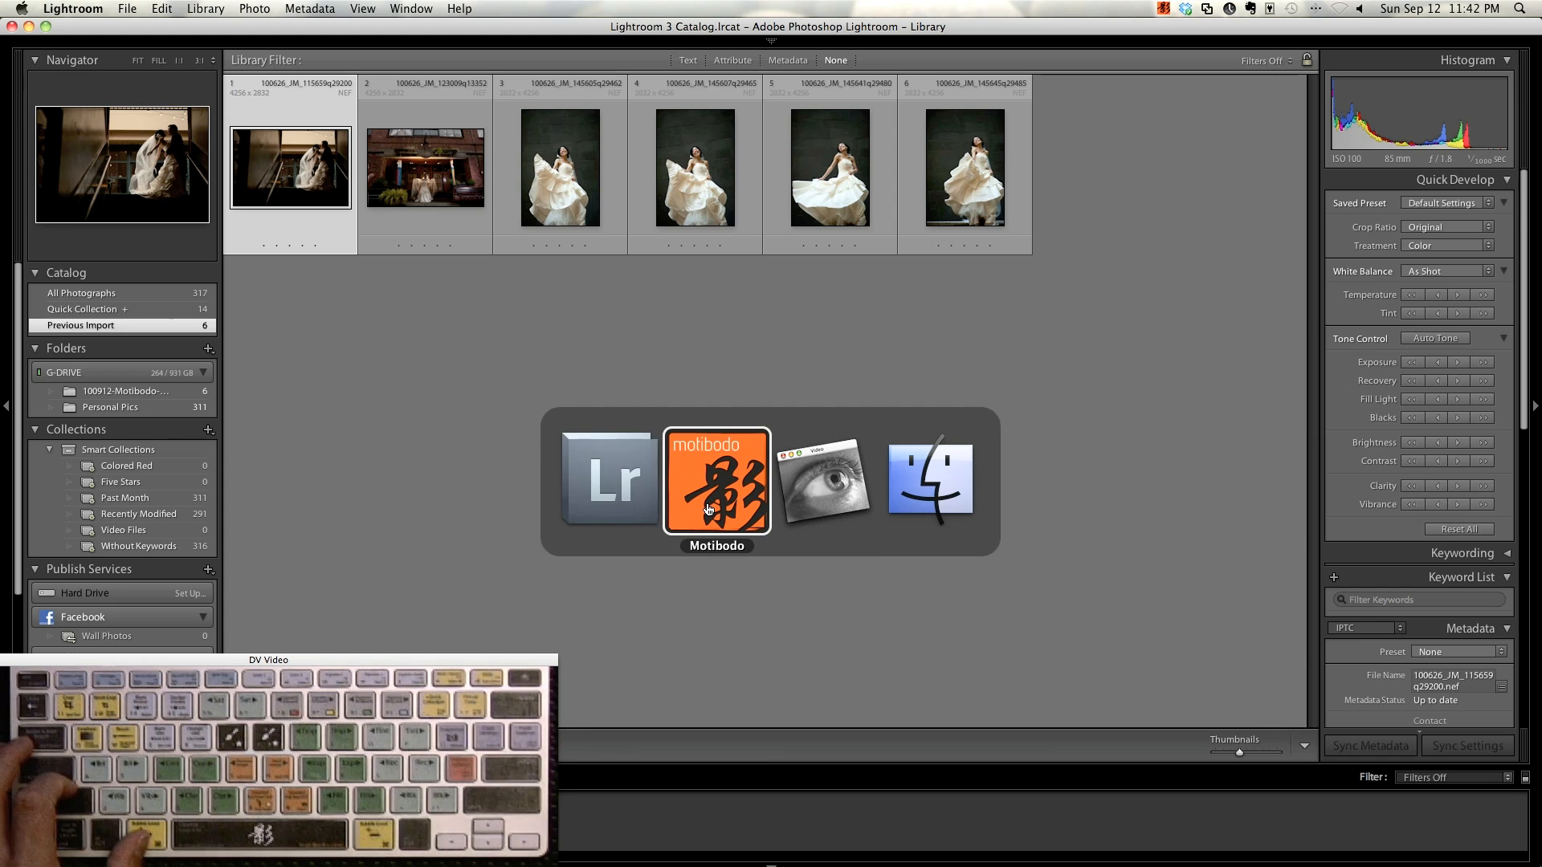
pyautogui.moveTo(608, 480)
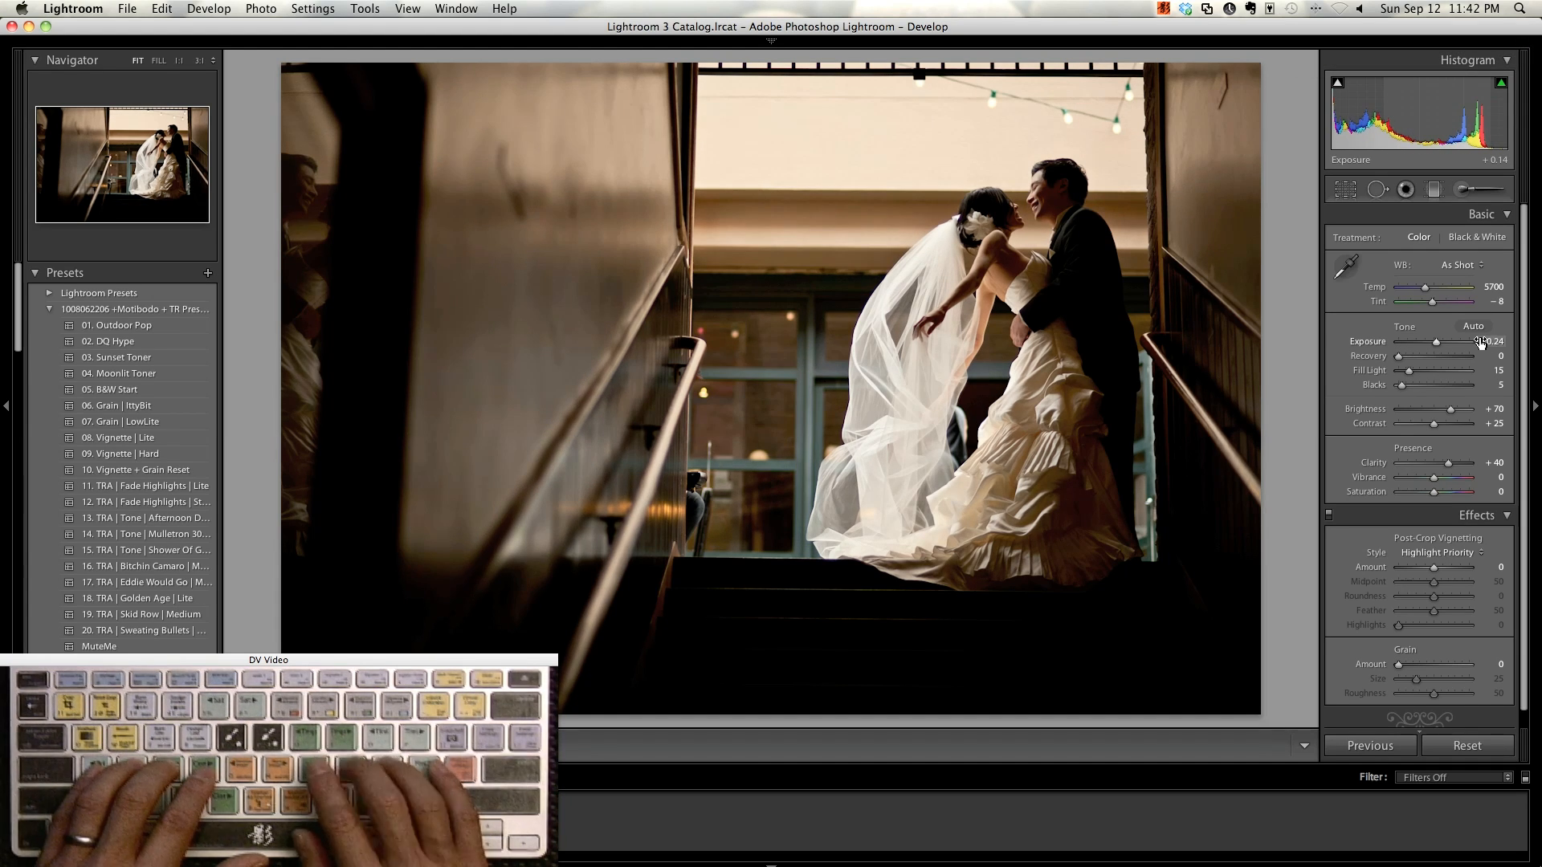
# Lower the stairs photo's Exposure to +0.14 and advance to the next wedding photo.
pyautogui.moveTo(1464, 341); pyautogui.dragTo(1460, 341)
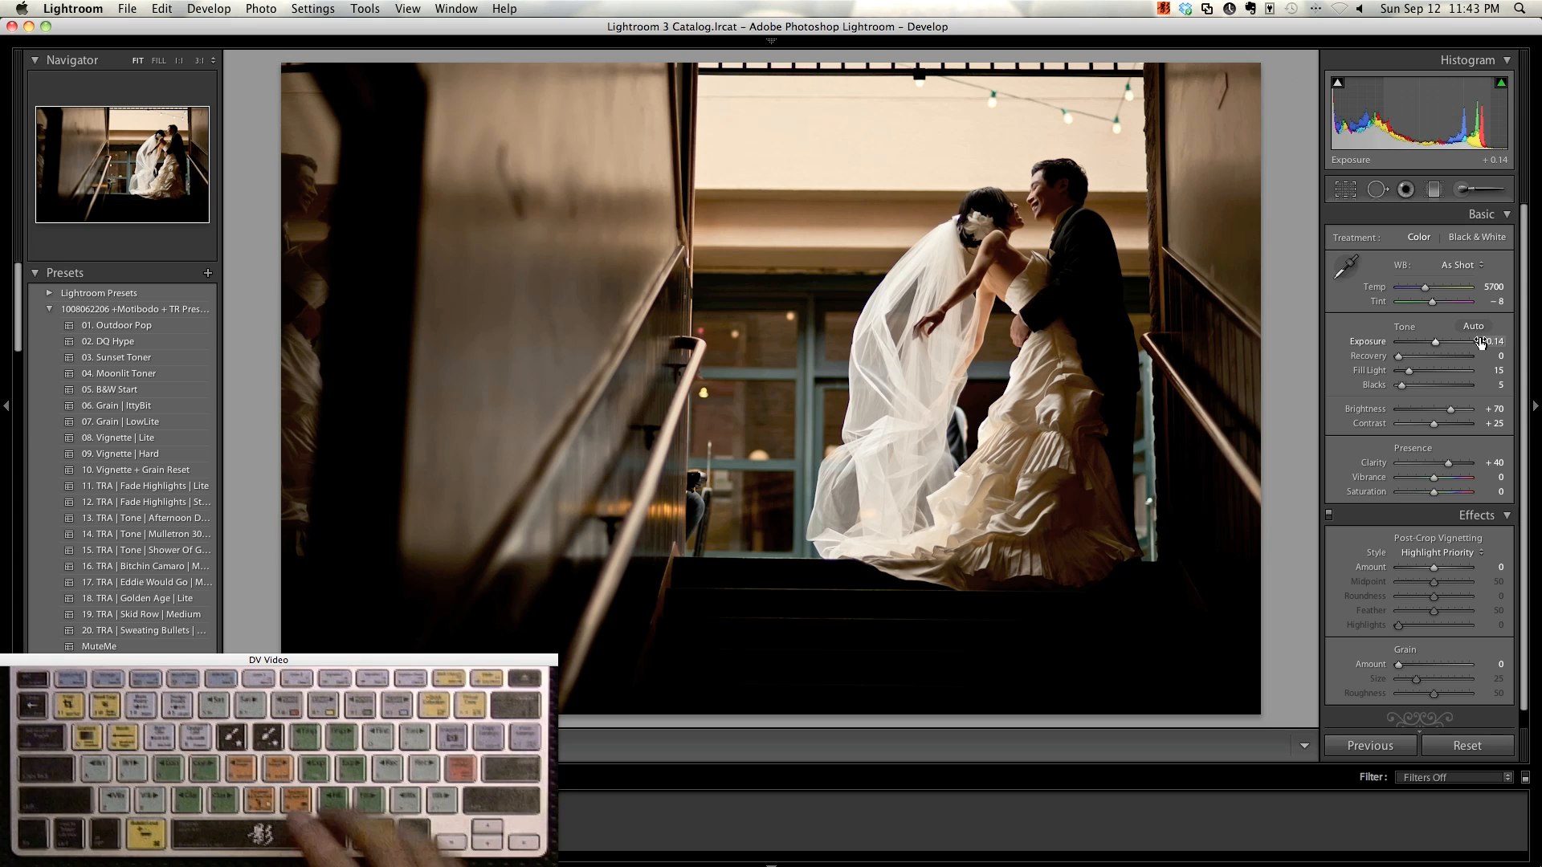
pyautogui.click(147, 519)
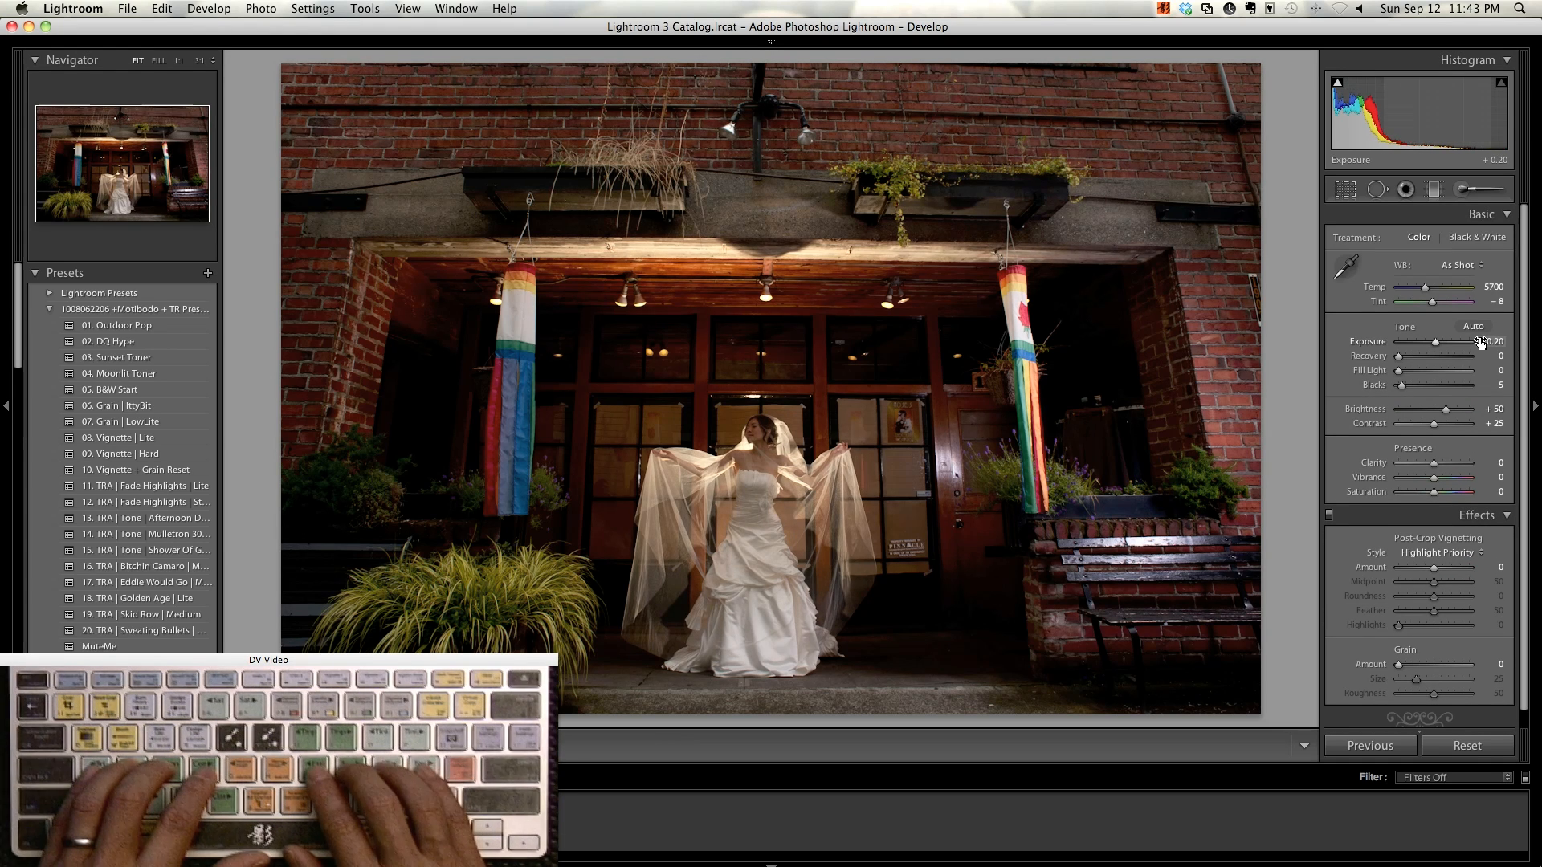
# Raise the brick-entrance photo's Exposure slightly in the Basic panel.
pyautogui.moveTo(1450, 341); pyautogui.dragTo(1455, 341)
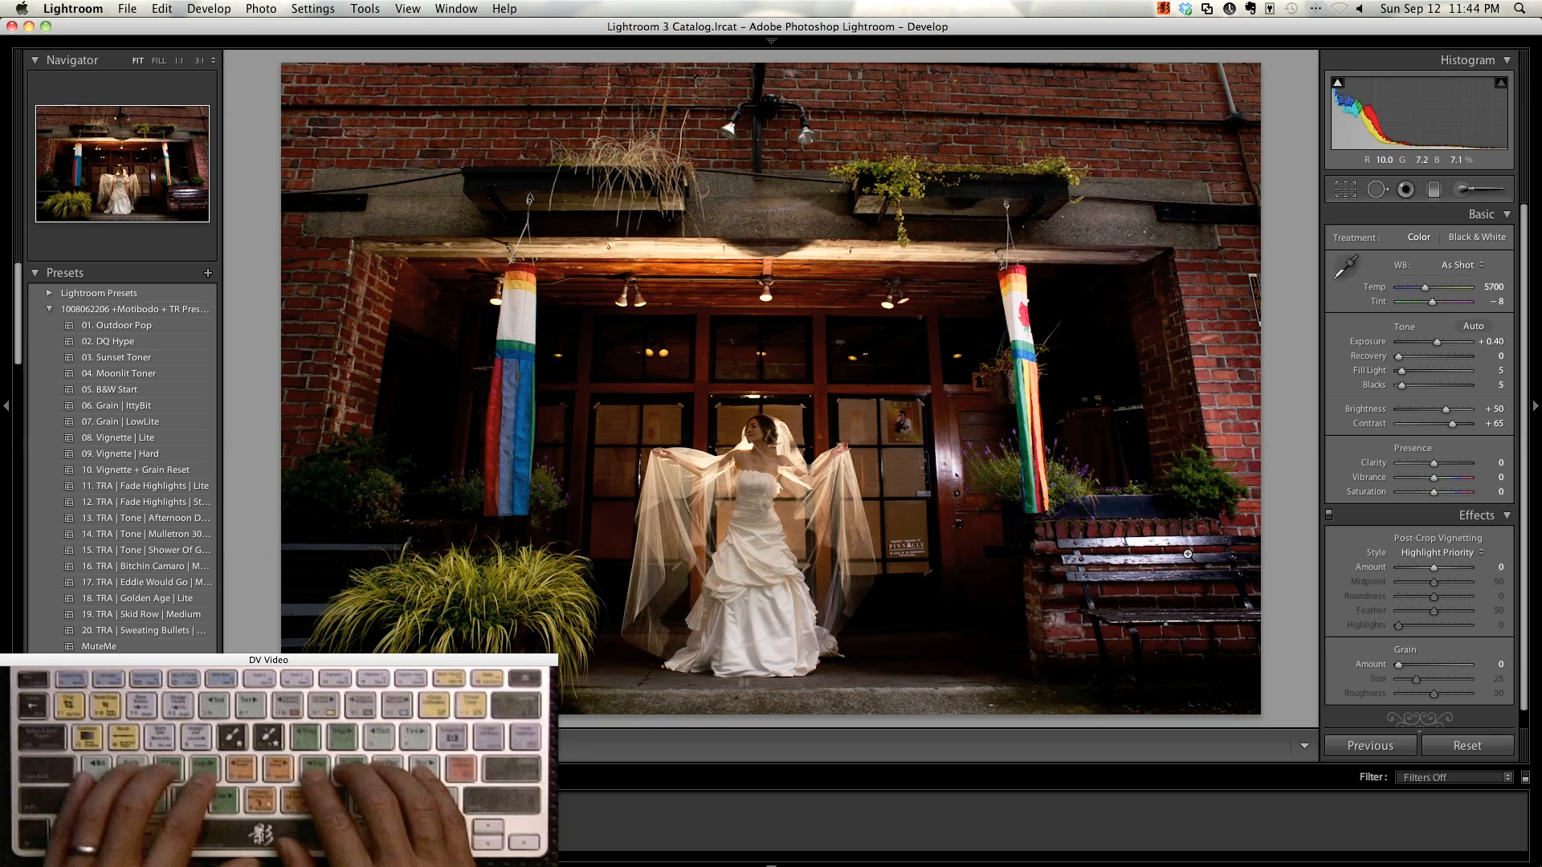
# Paint burn adjustments, then load the Dodge 2 brush at +1.00 exposure, contrast 12.
pyautogui.click(1482, 189)
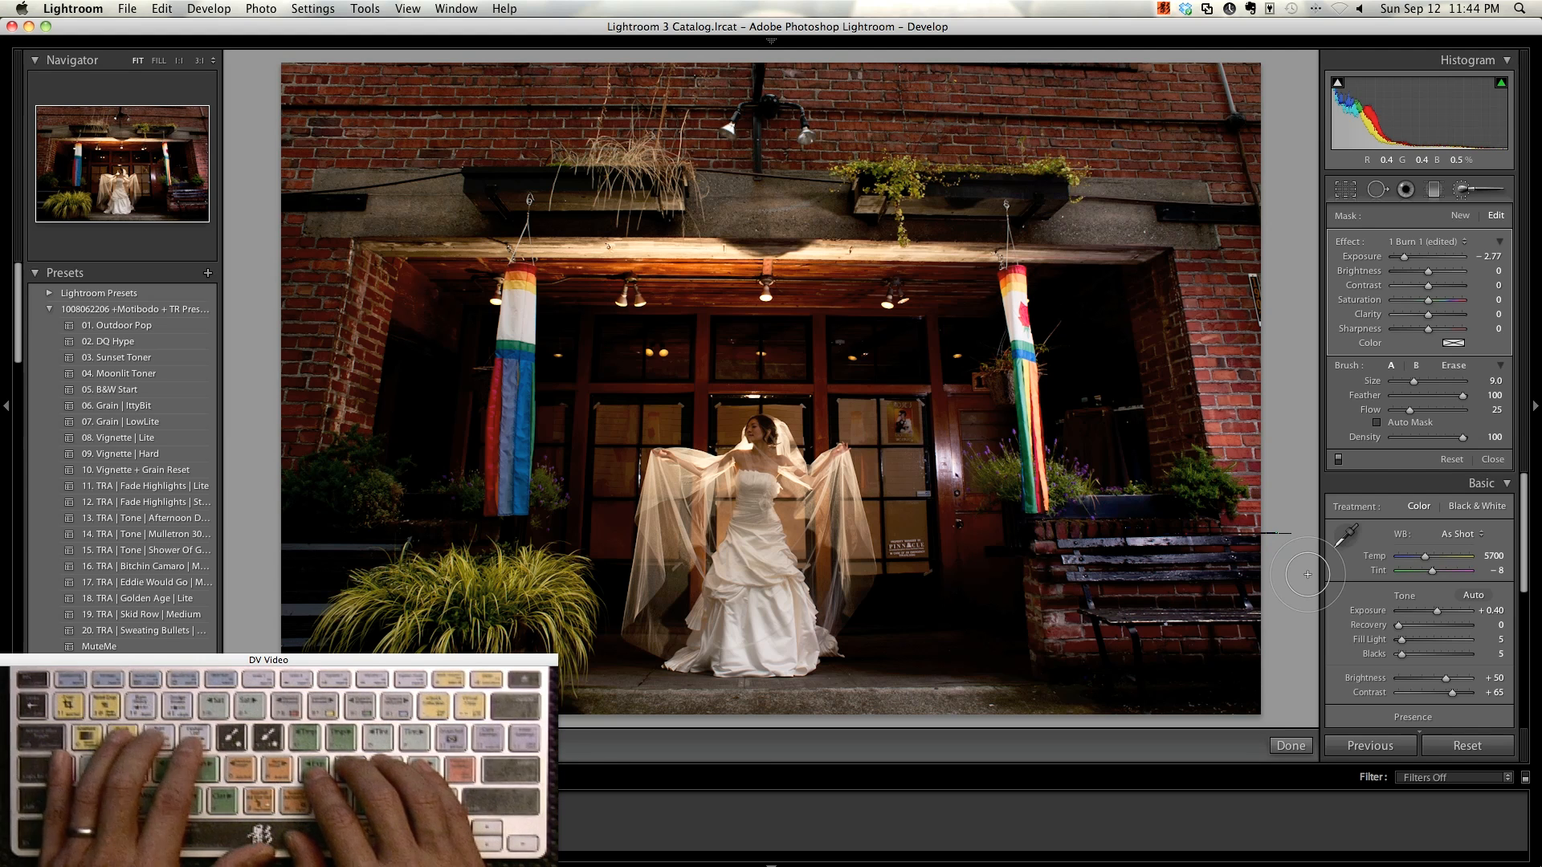
pyautogui.click(1484, 240)
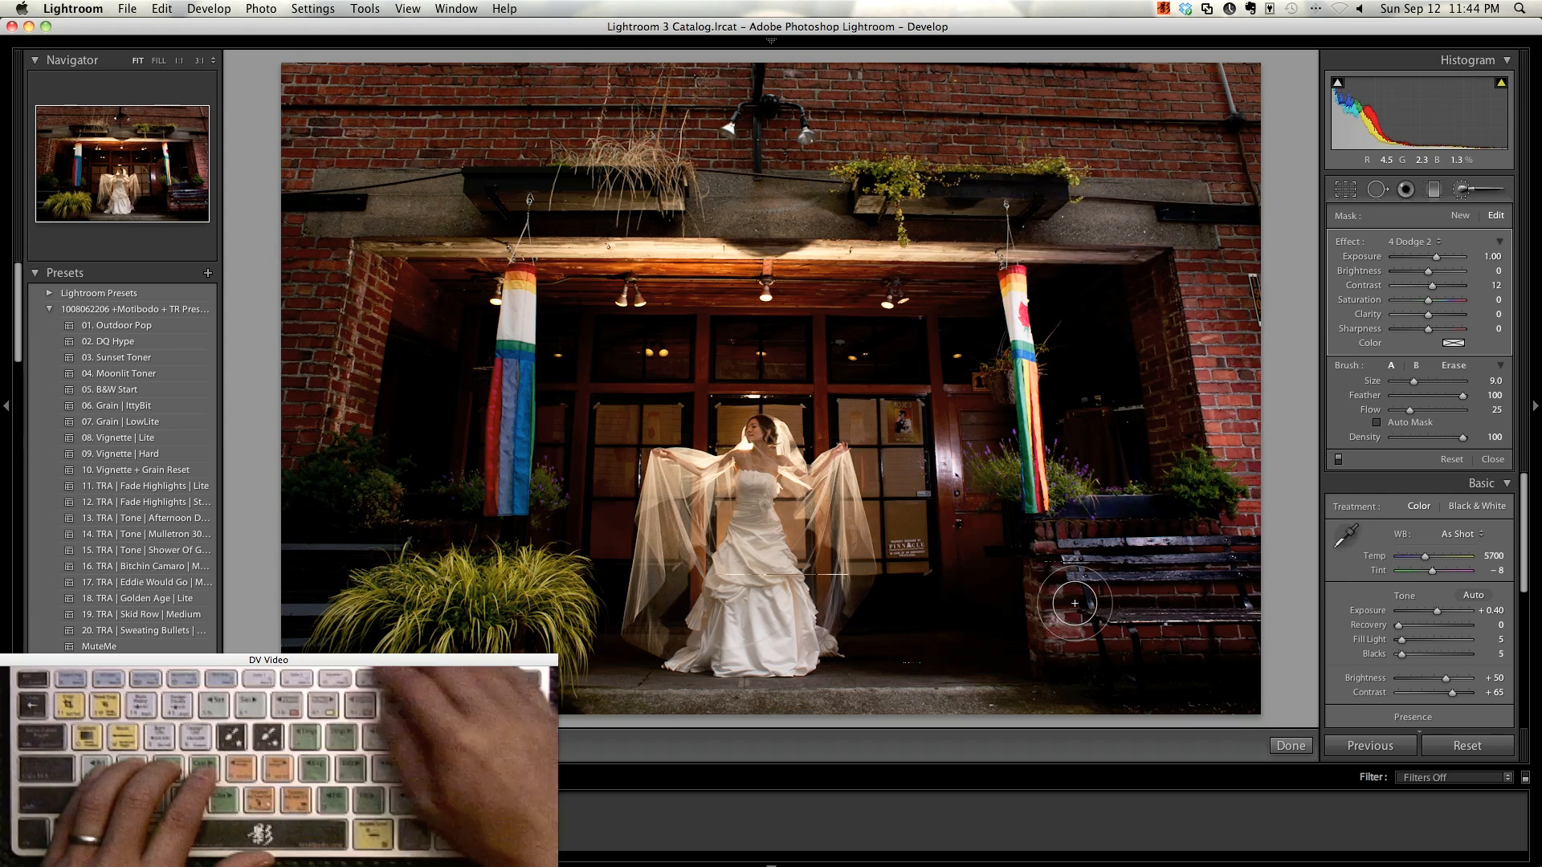
# Finish brushing, set Contrast to about +76, and apply the Vignette Lite preset.
pyautogui.click(142, 598)
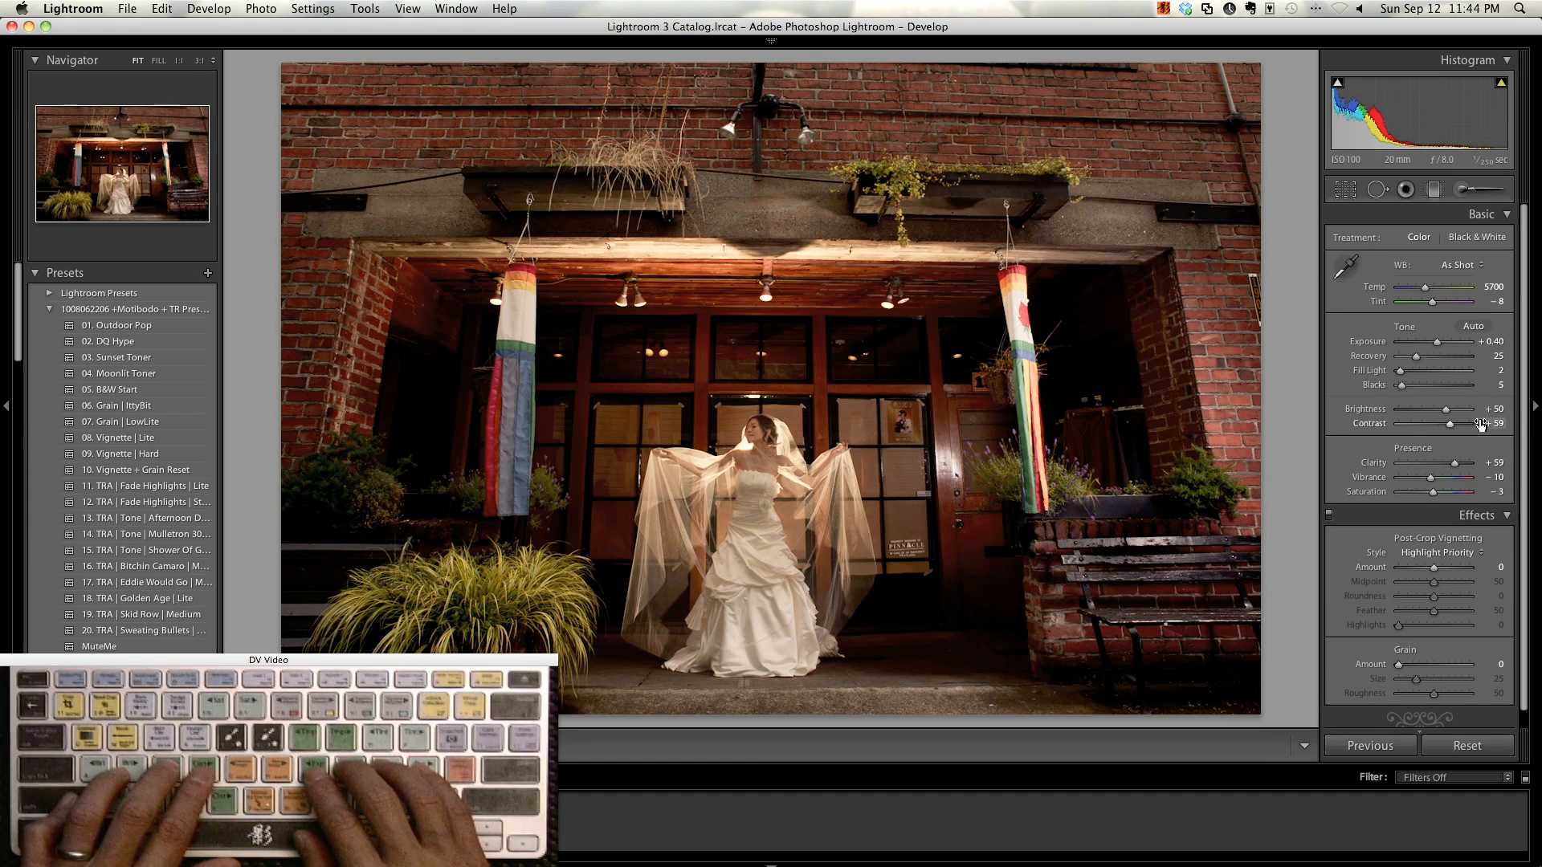
pyautogui.moveTo(1460, 422); pyautogui.dragTo(1479, 422)
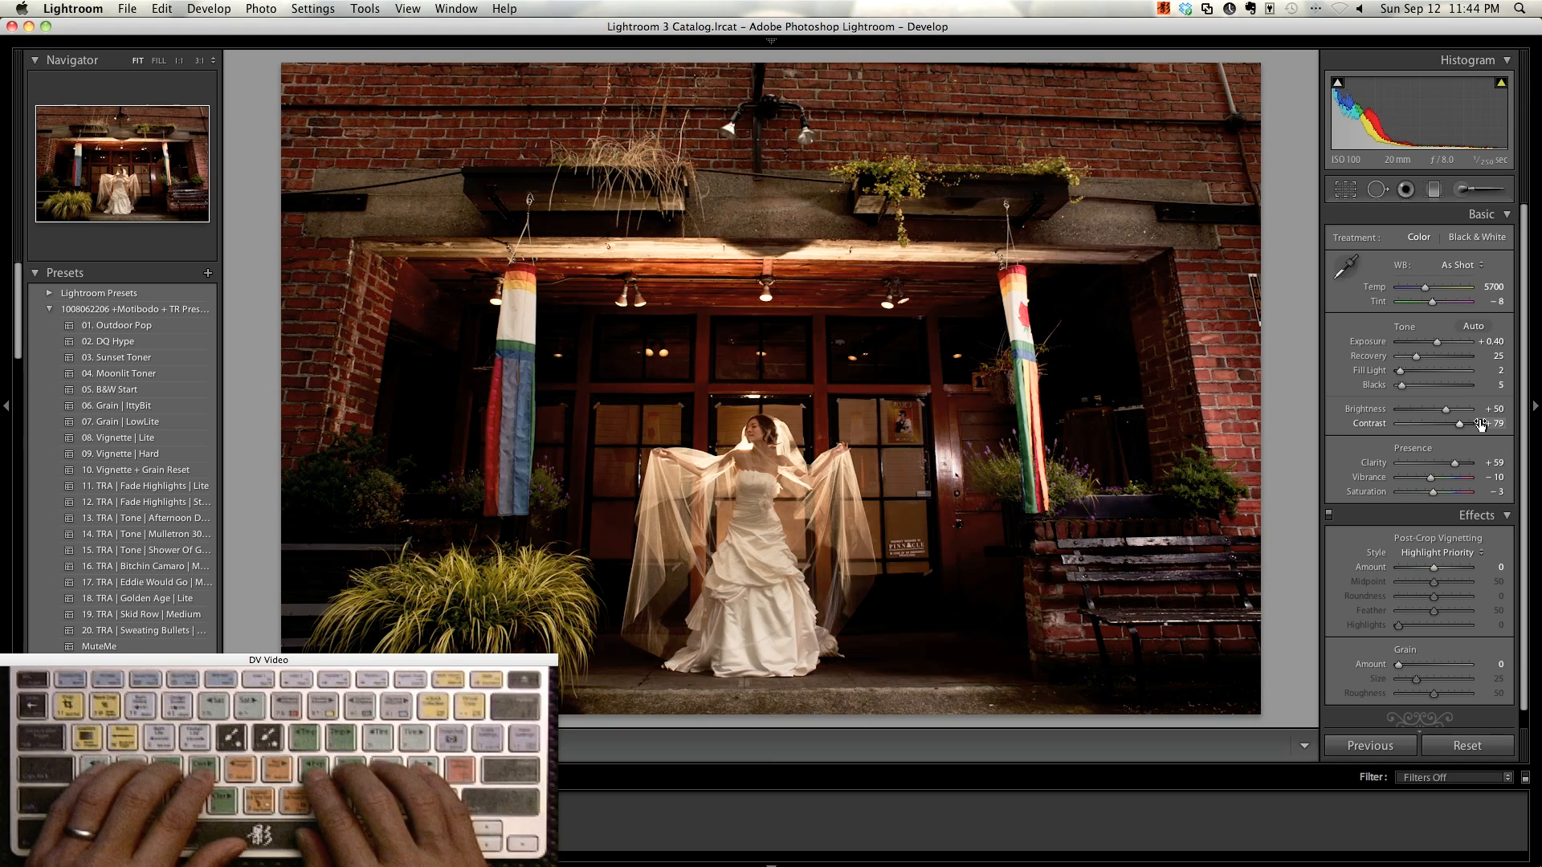
pyautogui.moveTo(1482, 424); pyautogui.dragTo(1478, 424)
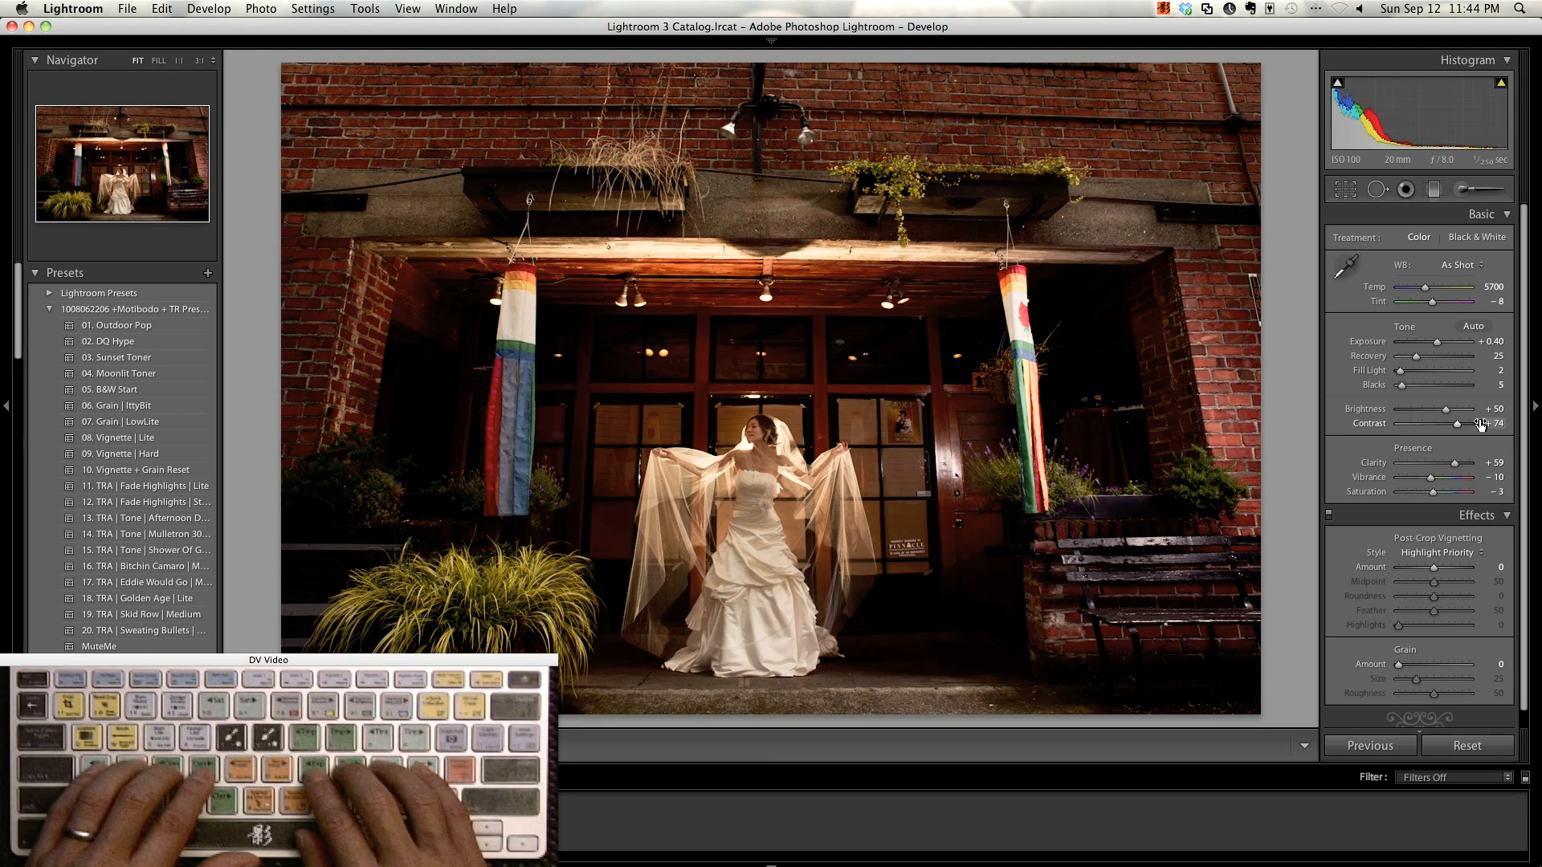
pyautogui.click(122, 436)
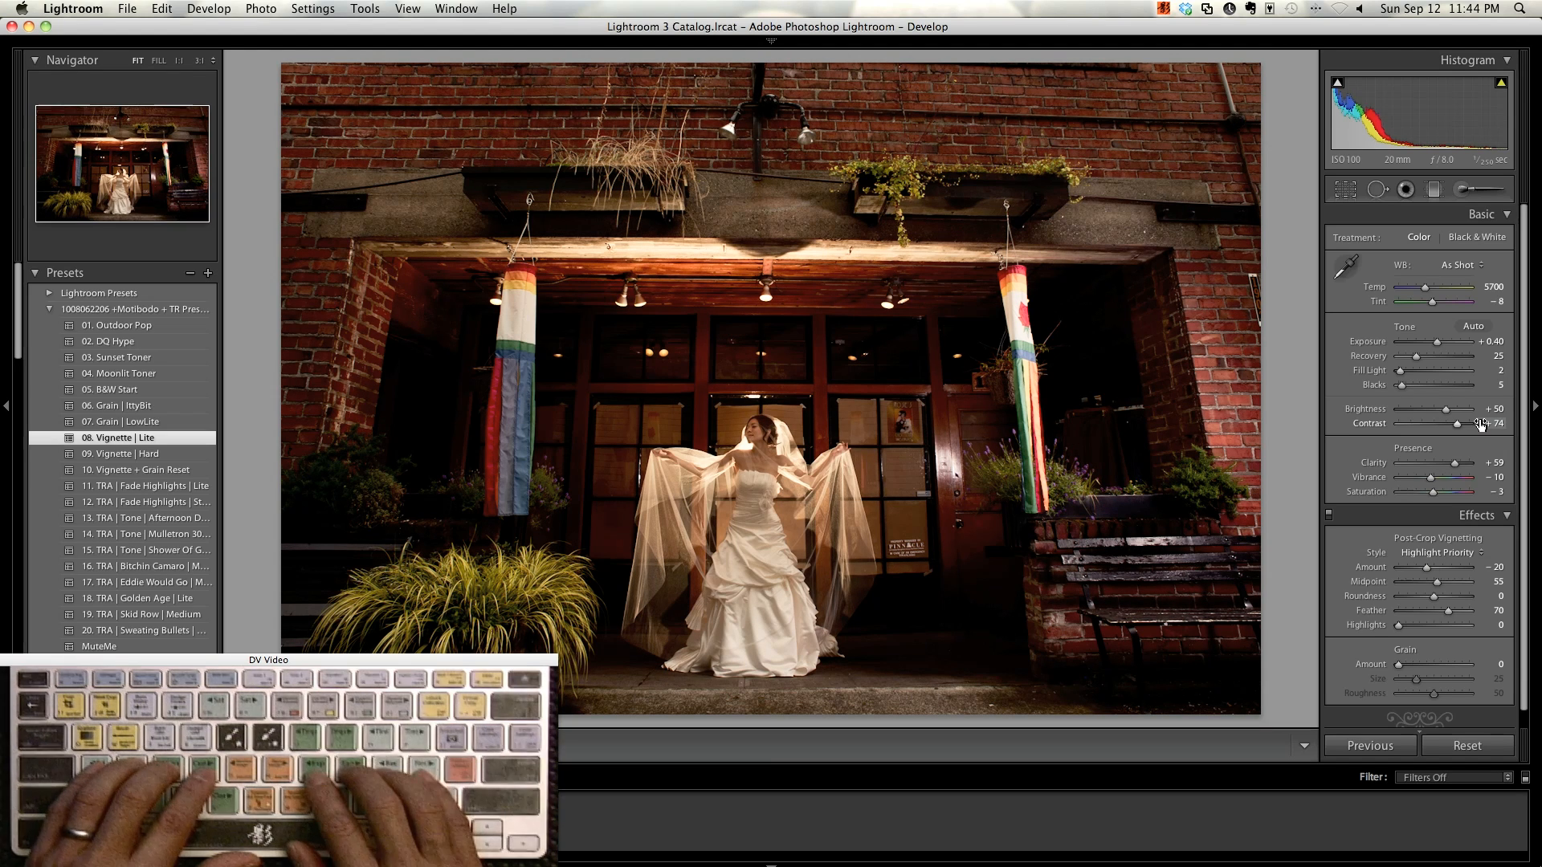